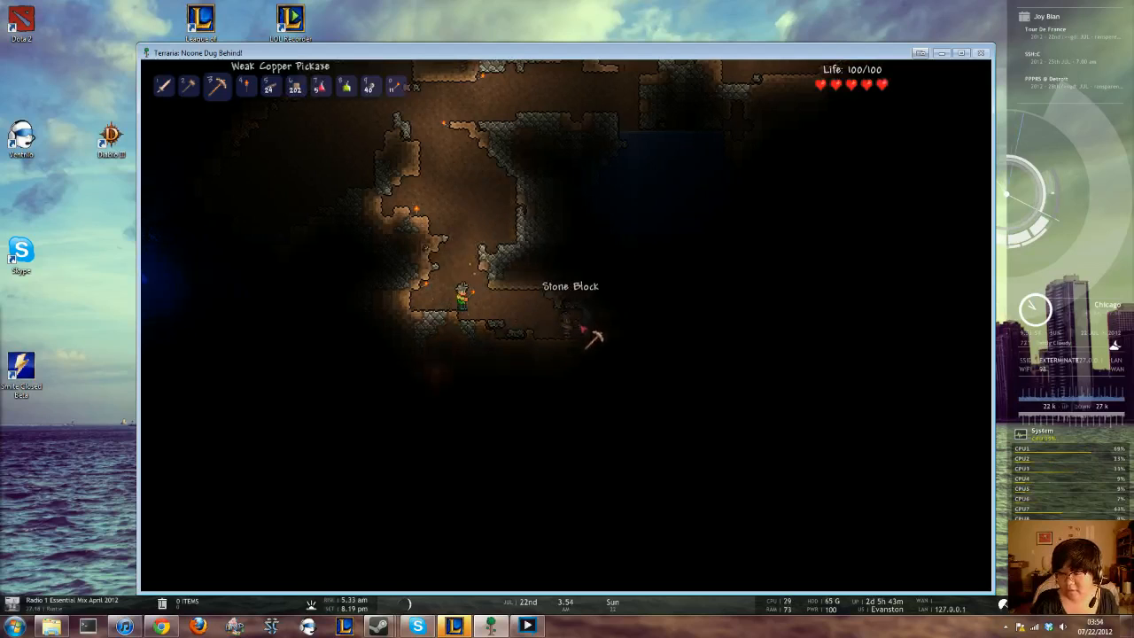
Mine the stone blocks beside the character to extend the tunnel.
{"action": "left_click", "coordinate": [580, 332]}
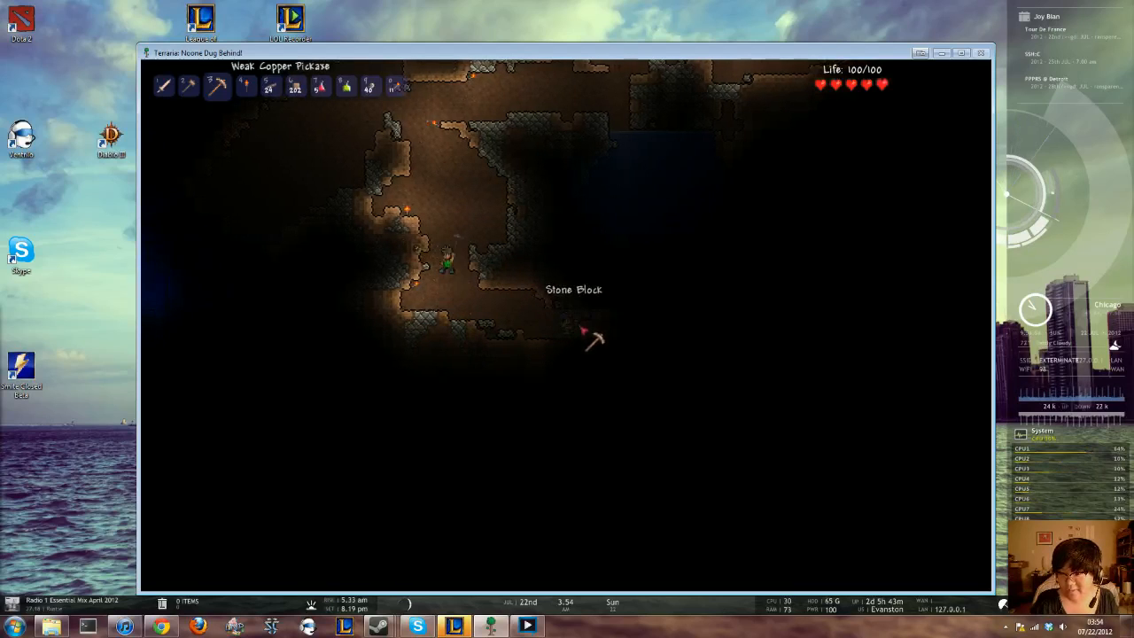
{"action": "left_click", "coordinate": [582, 334]}
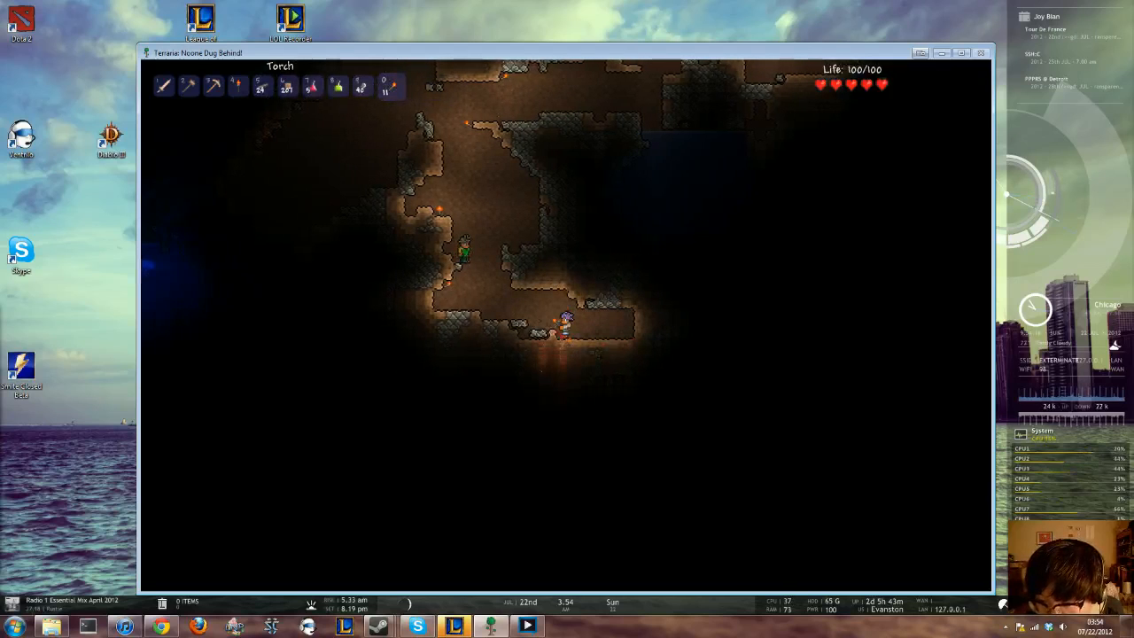
Light the new tunnel with a torch and mine the Iron Ore below.
{"action": "left_click", "coordinate": [203, 90]}
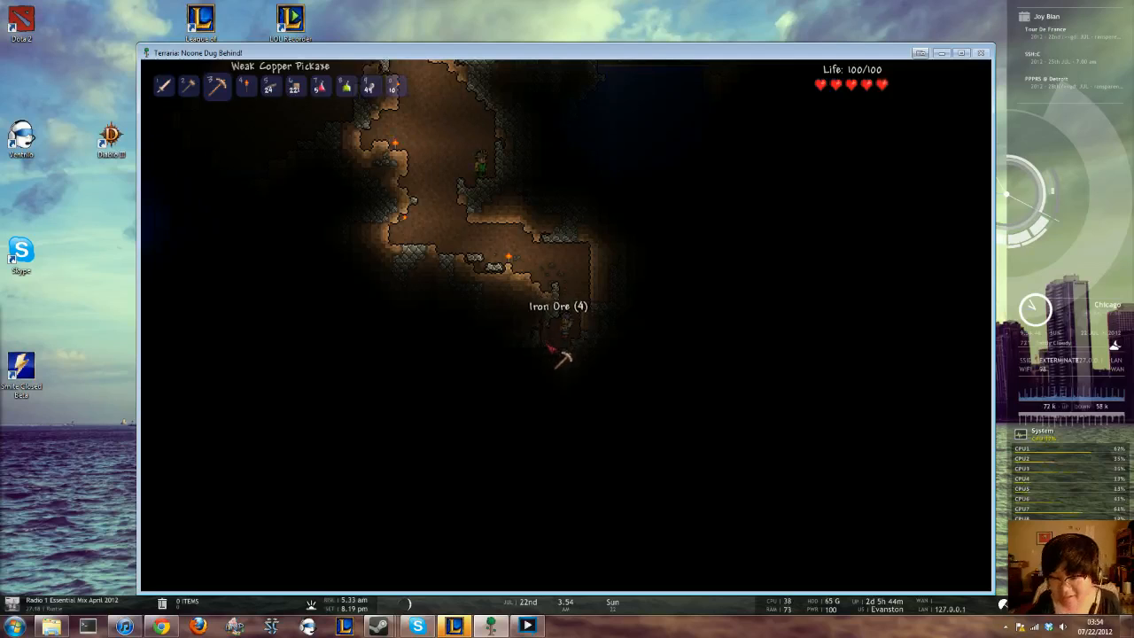
{"action": "left_click", "coordinate": [563, 355]}
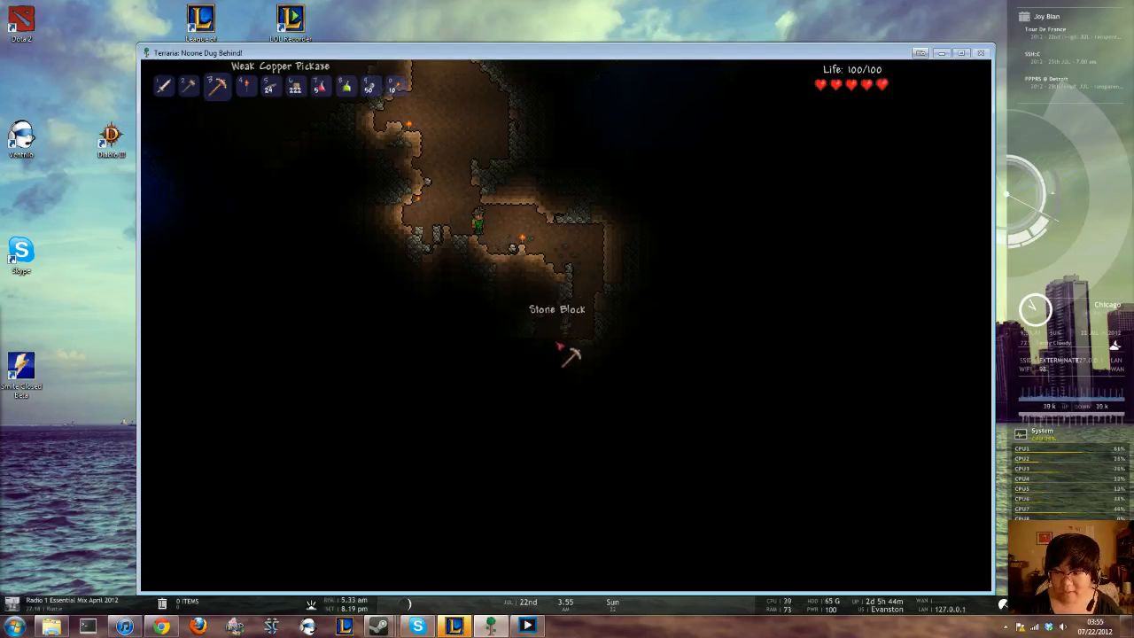
Break the stone blocks beneath the character to deepen the shaft.
{"action": "left_click", "coordinate": [571, 355]}
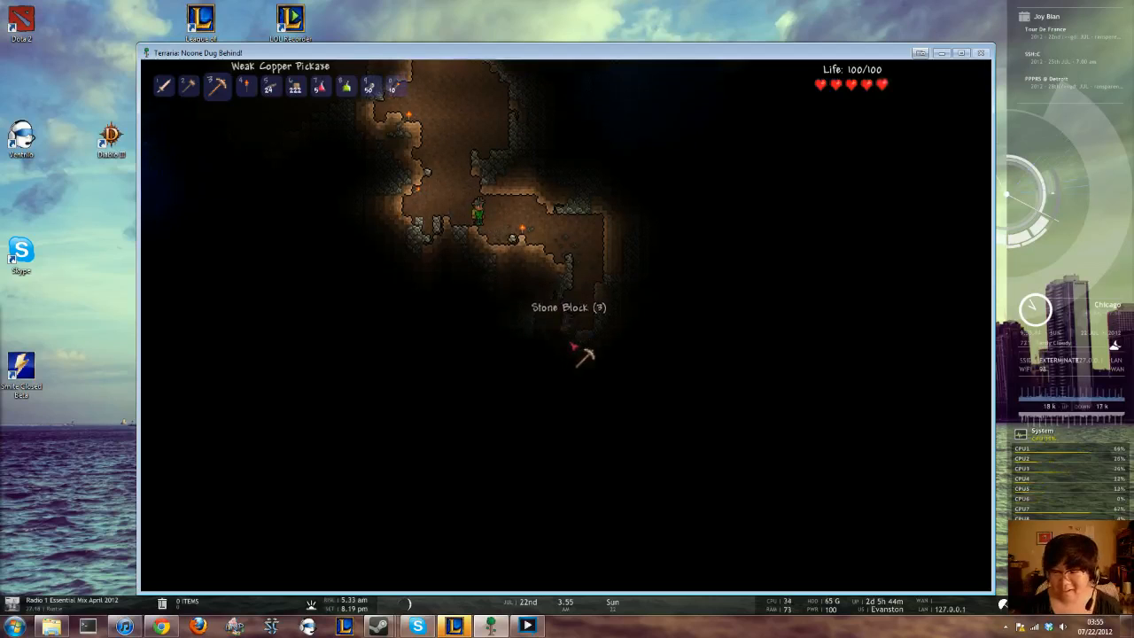
{"action": "left_click", "coordinate": [581, 363]}
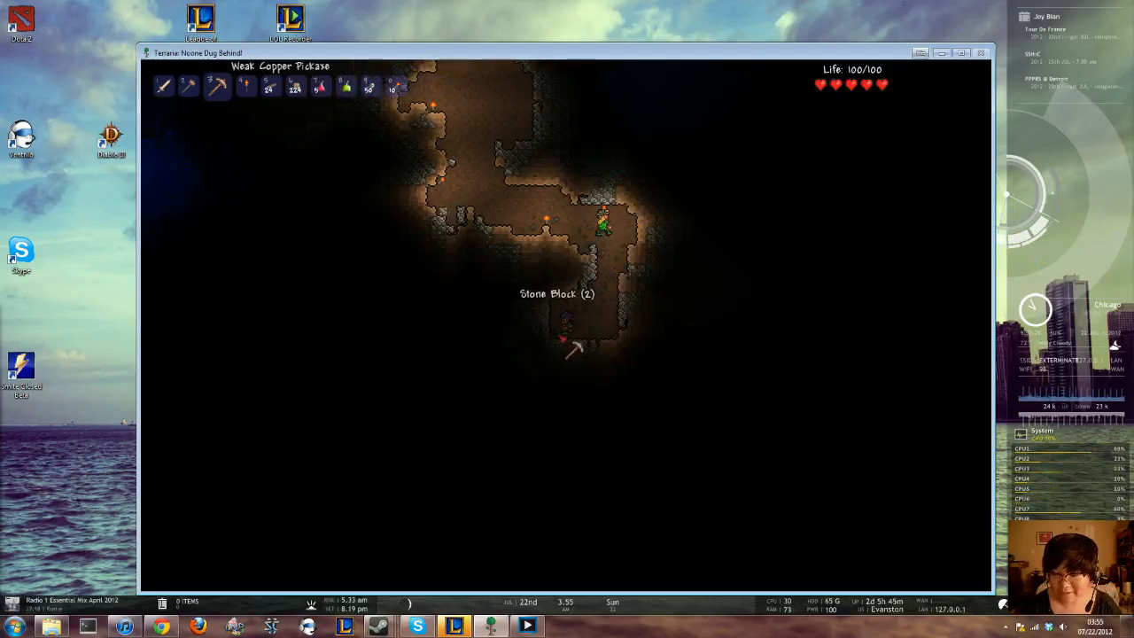
{"action": "left_click", "coordinate": [567, 341]}
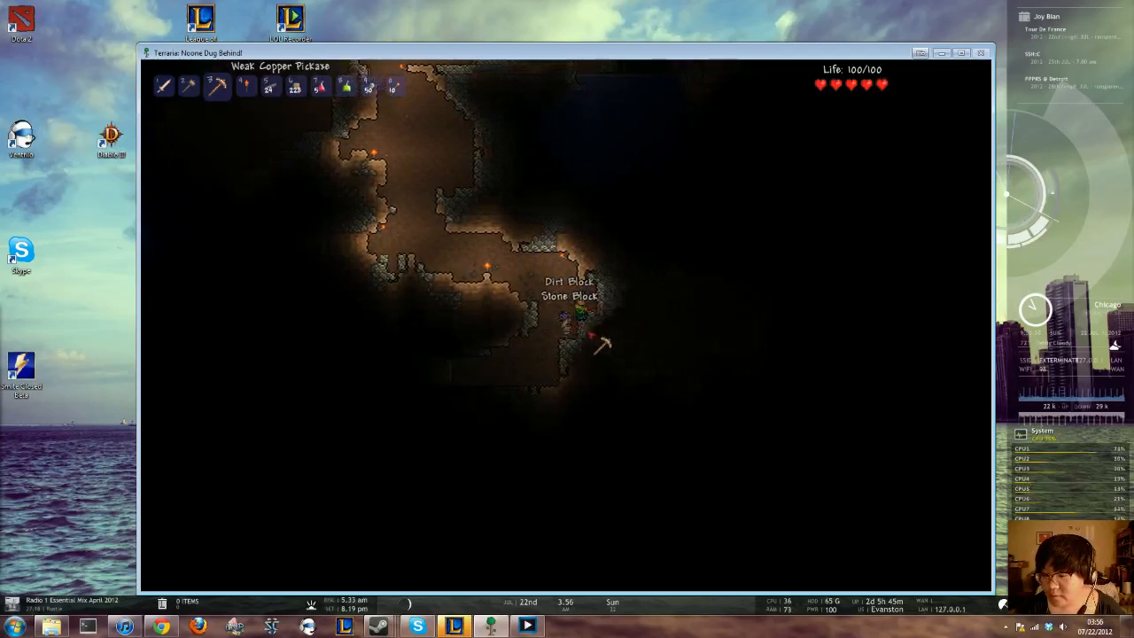
Clear the dirt and stone below and mine the Copper Ore vein.
{"action": "left_click", "coordinate": [598, 332]}
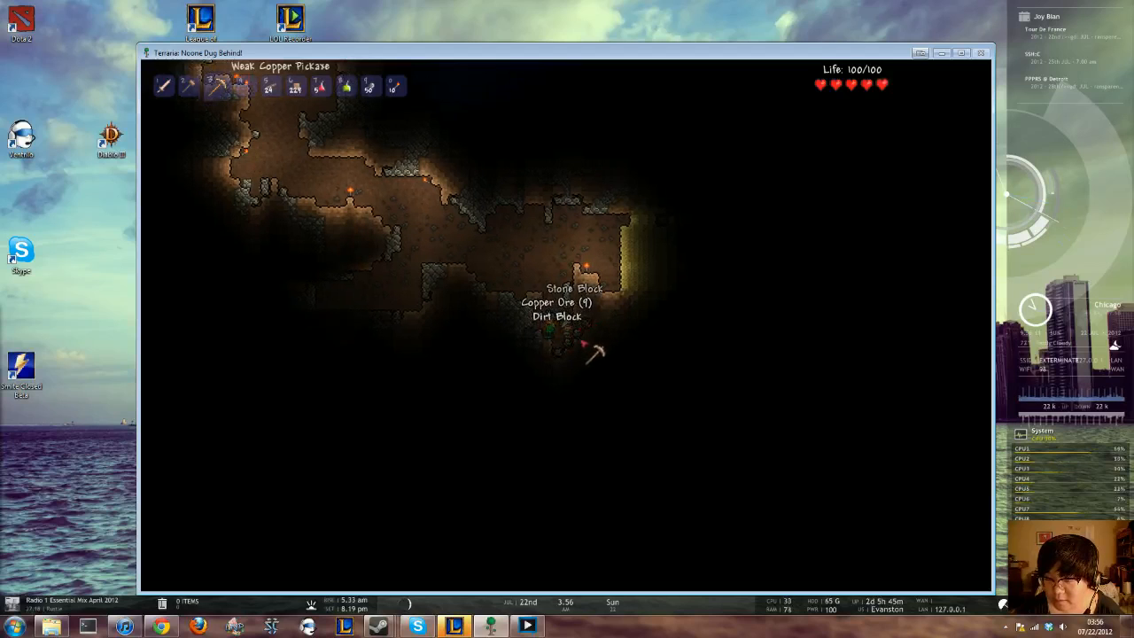
{"action": "left_click", "coordinate": [590, 359]}
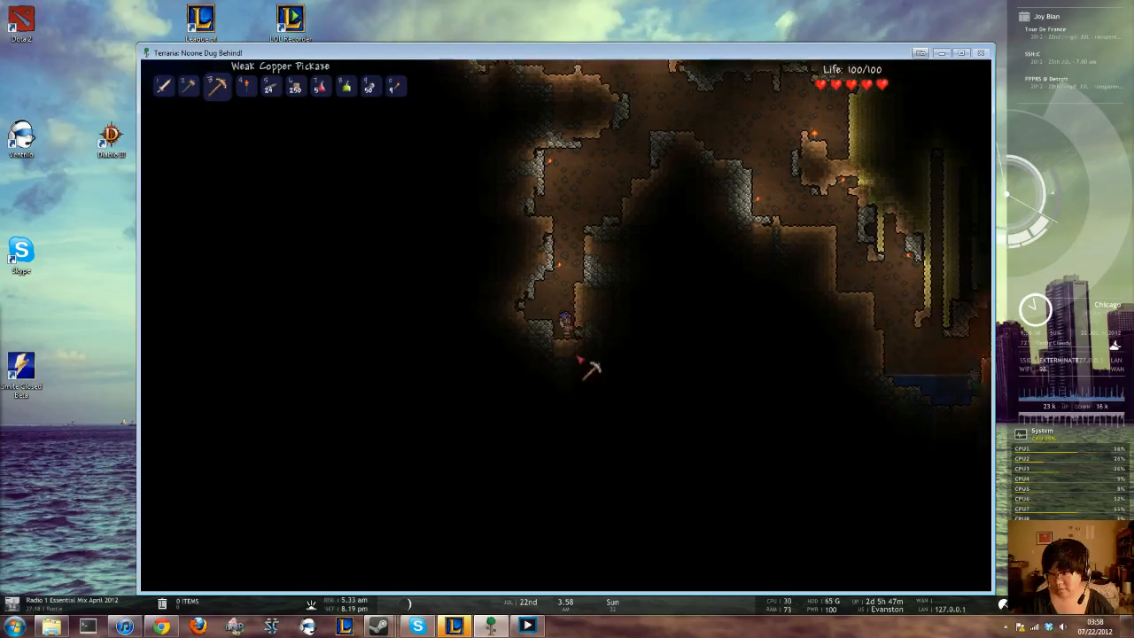
Break the Dirt Block beneath the character to push the tunnel deeper.
{"action": "left_click", "coordinate": [576, 359]}
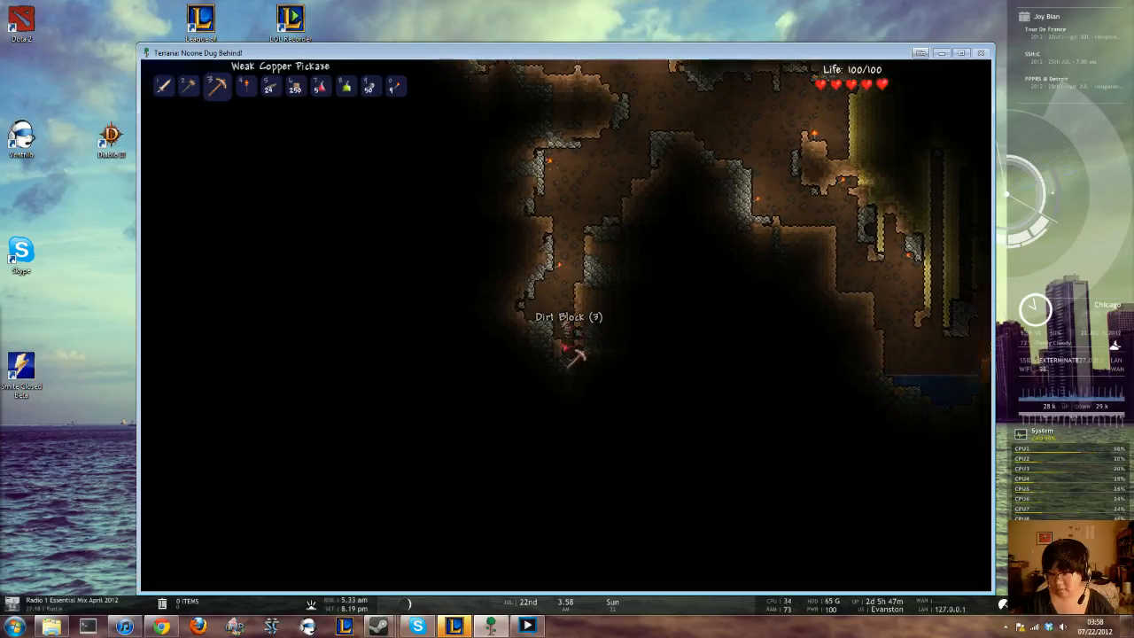